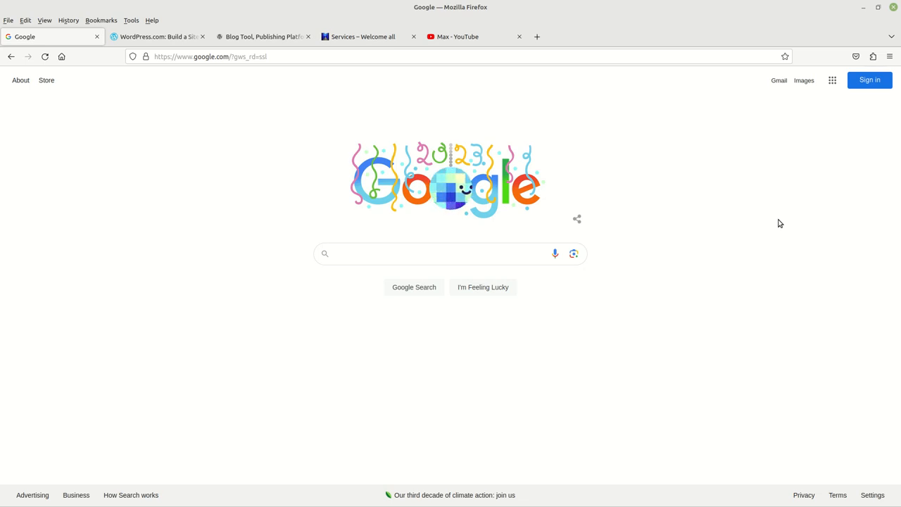
pyautogui.moveTo(805, 6)
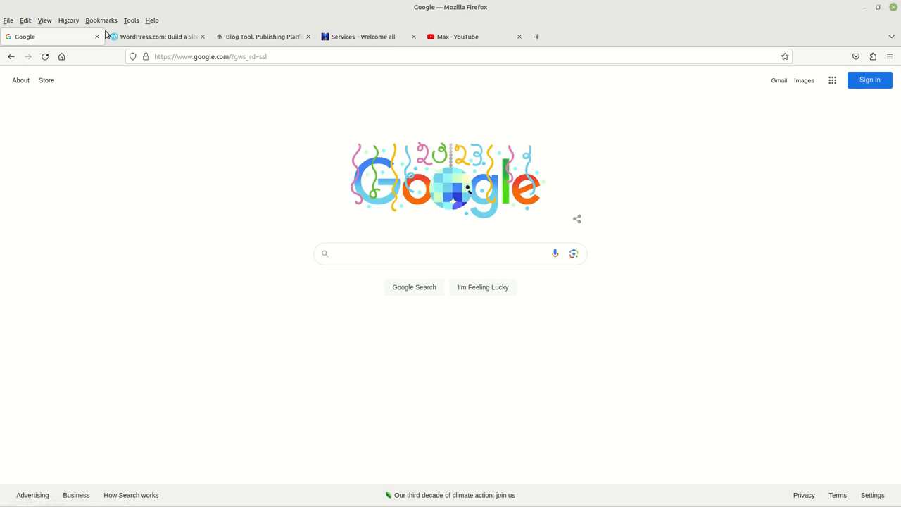
# Show the WordPress.com page, glance at WordPress.org, and return to WordPress.com
pyautogui.click(155, 37)
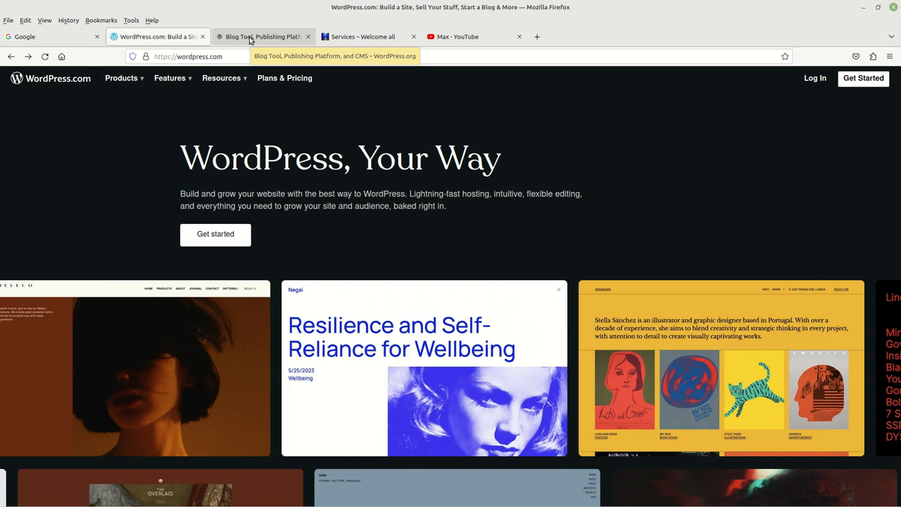
pyautogui.click(262, 36)
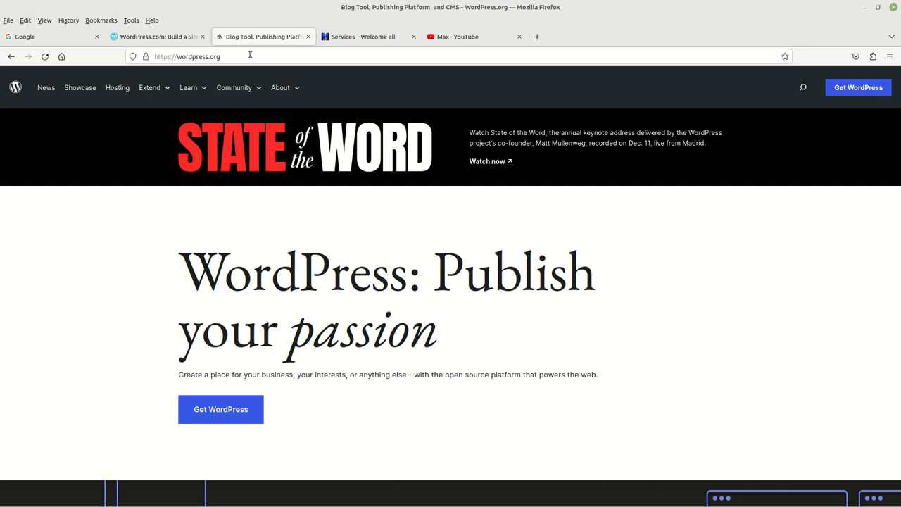
pyautogui.moveTo(248, 36)
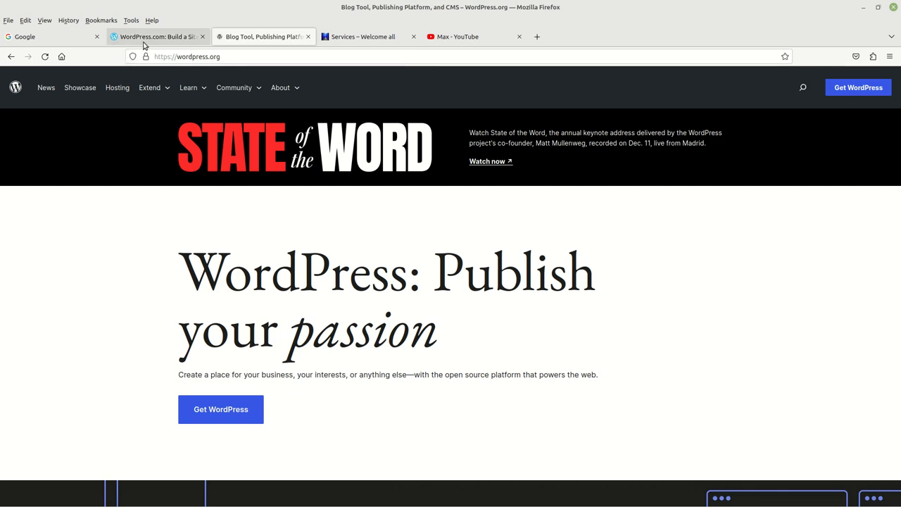
pyautogui.click(157, 37)
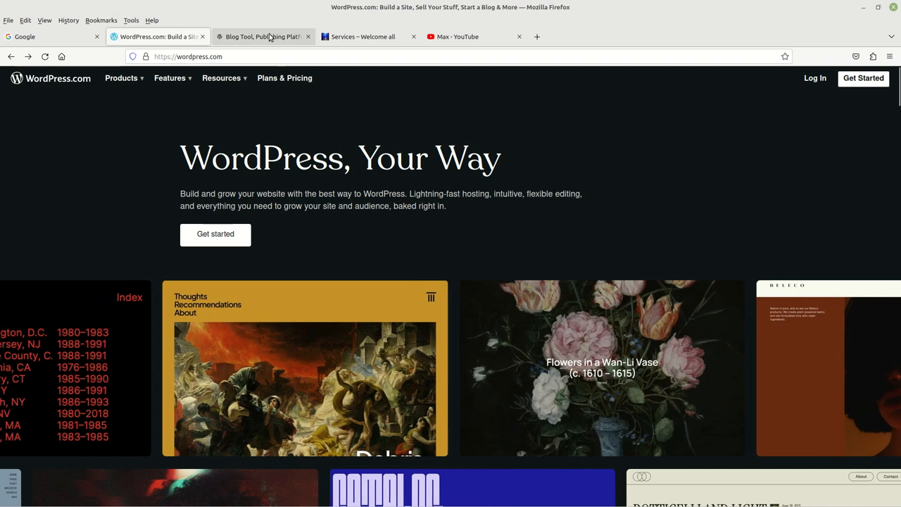
# Show WordPress.org and highlight its headline 'WordPress: Publish your passion'
pyautogui.click(262, 37)
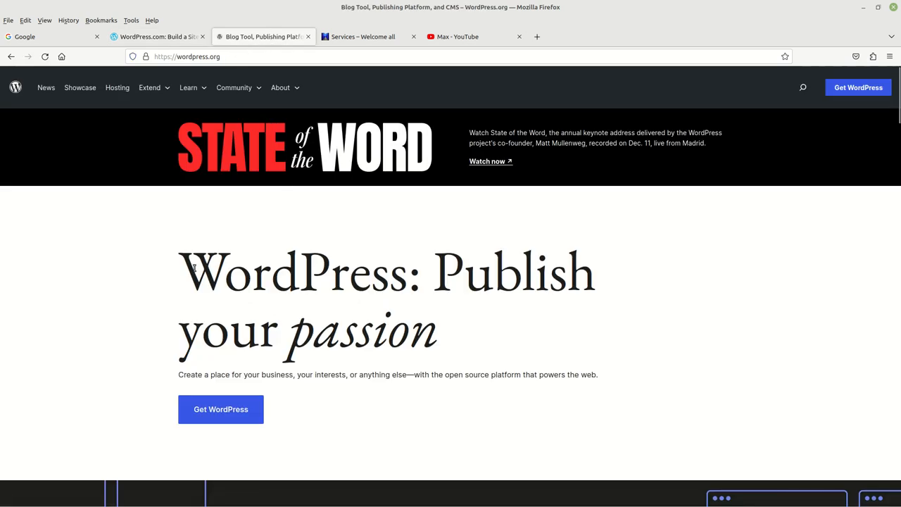
pyautogui.moveTo(190, 270); pyautogui.dragTo(436, 331)
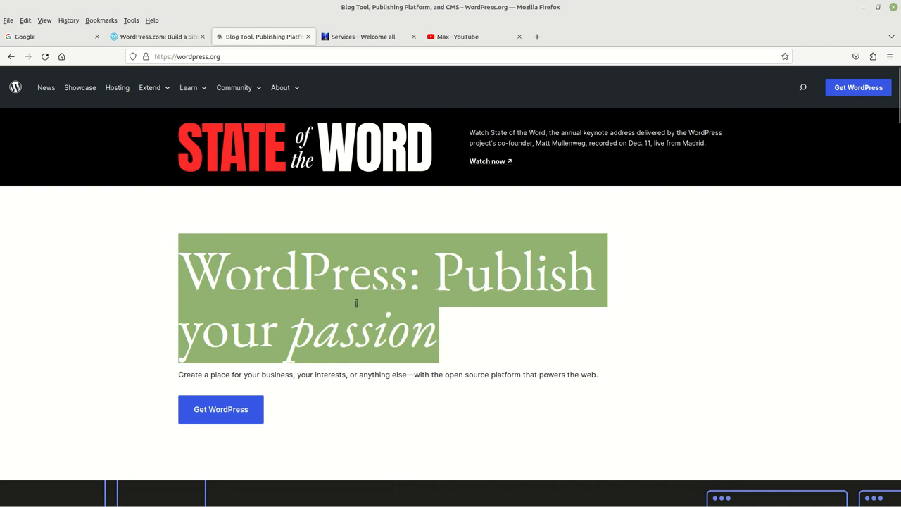
pyautogui.moveTo(225, 411)
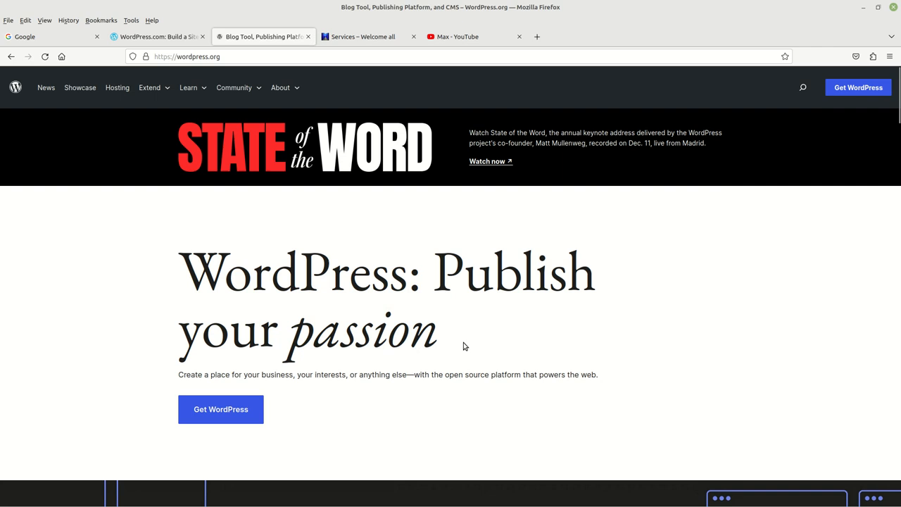
pyautogui.moveTo(233, 409)
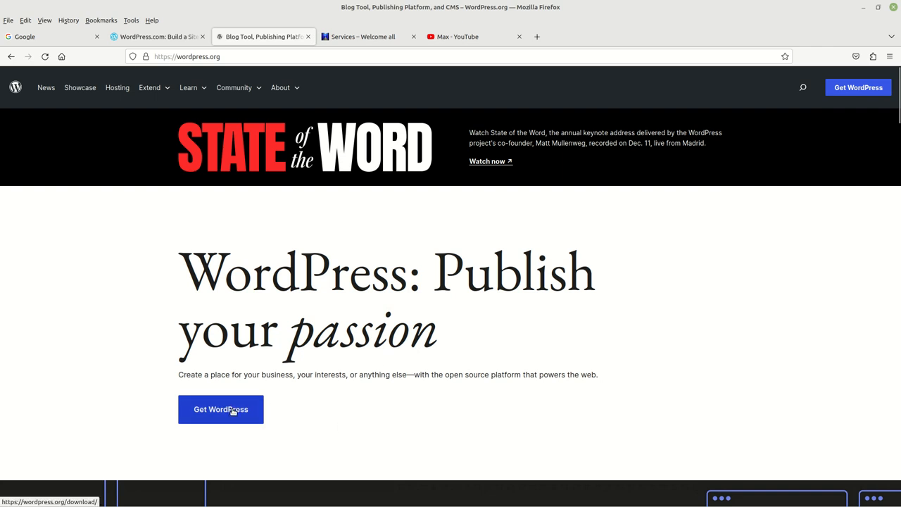
pyautogui.moveTo(382, 355)
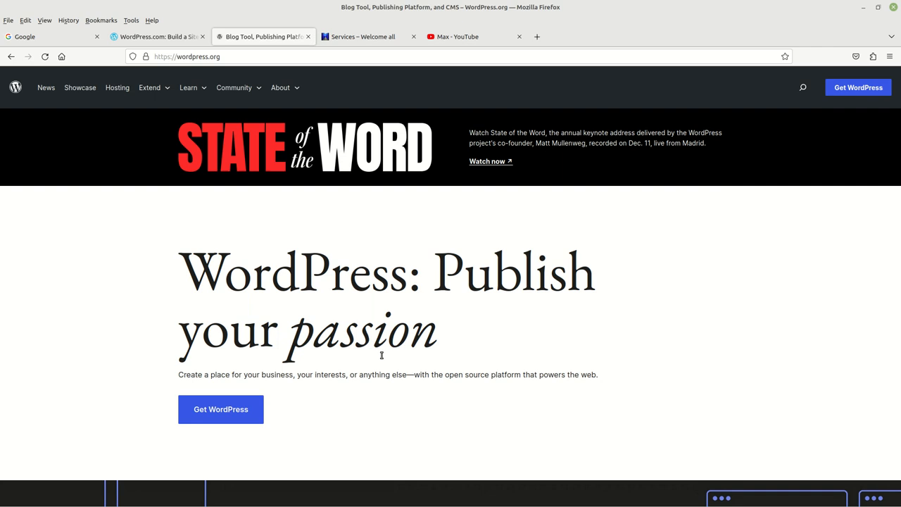
pyautogui.moveTo(251, 30)
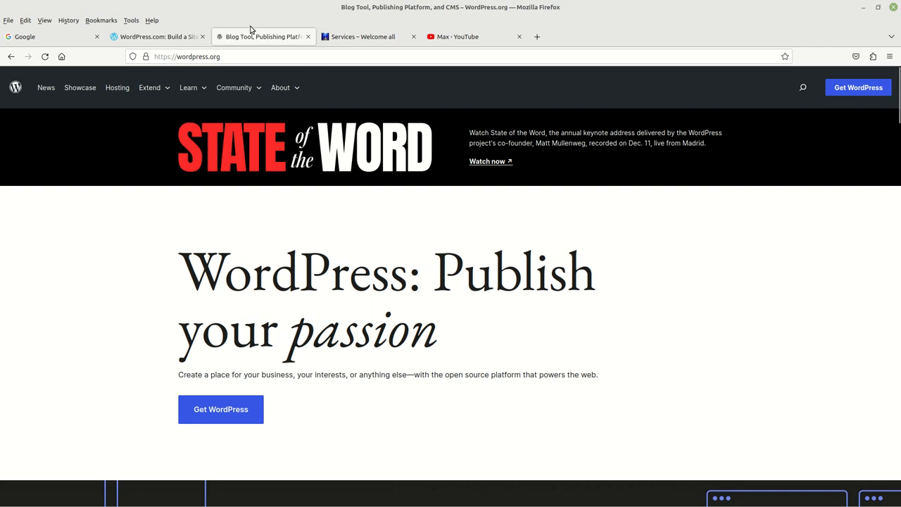
pyautogui.moveTo(139, 36)
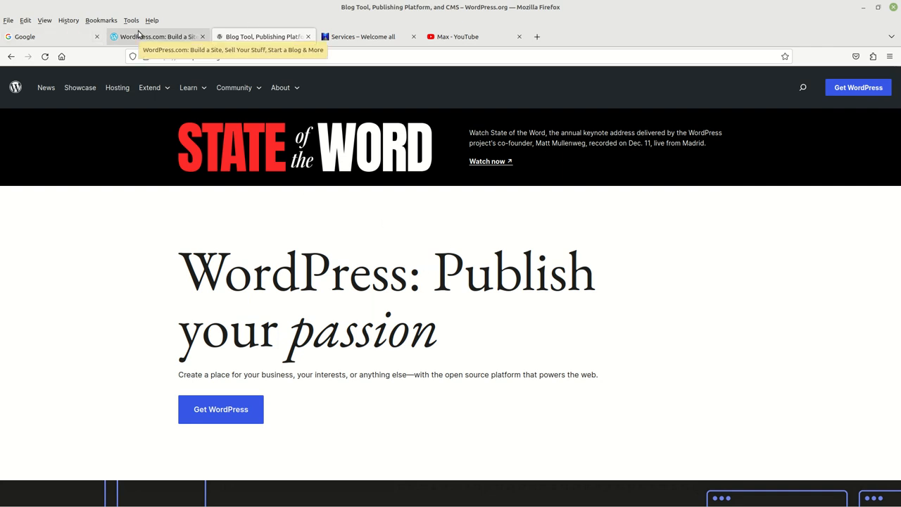
pyautogui.click(262, 37)
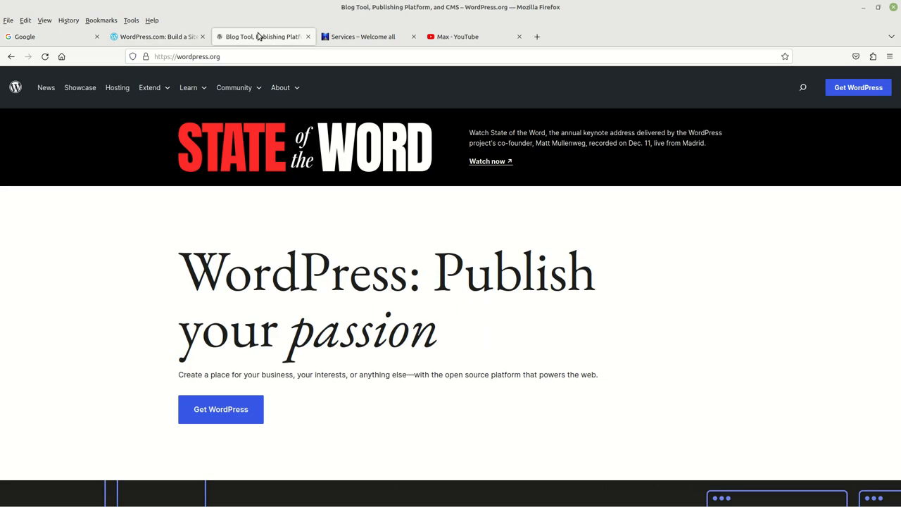
pyautogui.moveTo(261, 36)
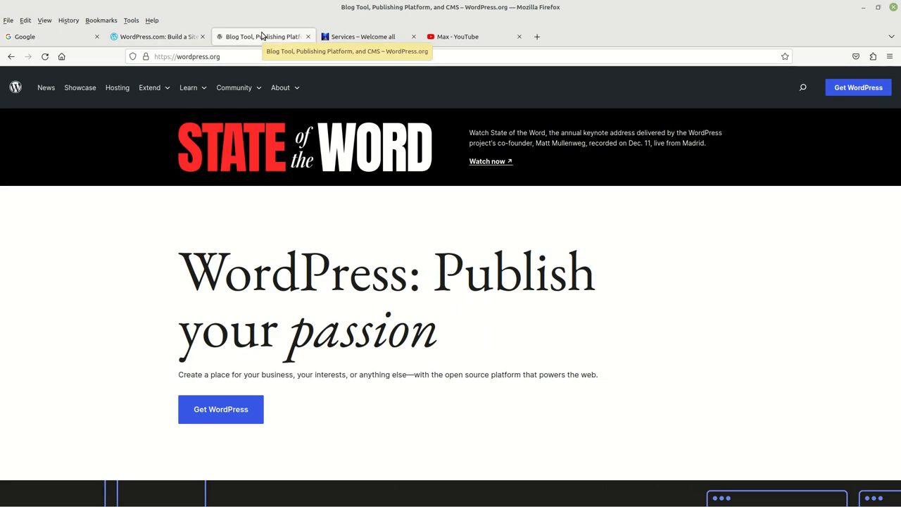
# Flip between WordPress.com and WordPress.org, ending on the WordPress.org home page
pyautogui.click(155, 36)
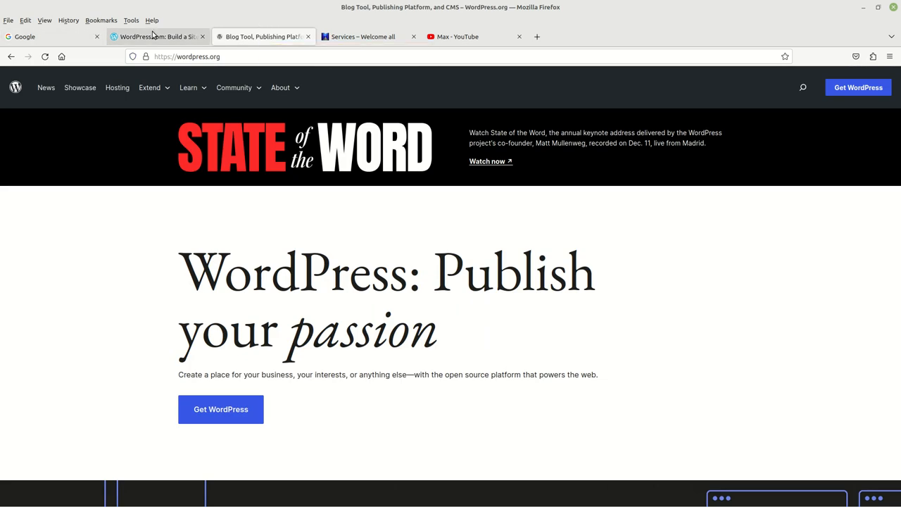
pyautogui.click(262, 36)
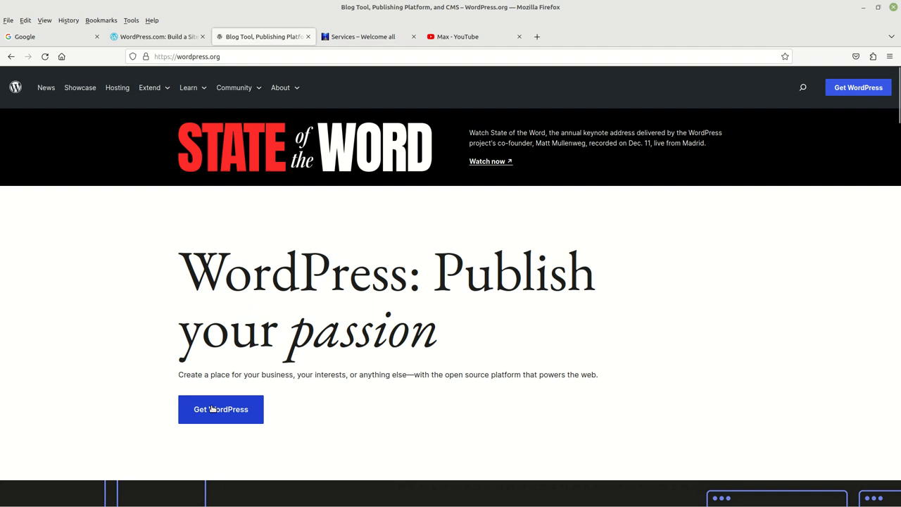
pyautogui.moveTo(225, 406)
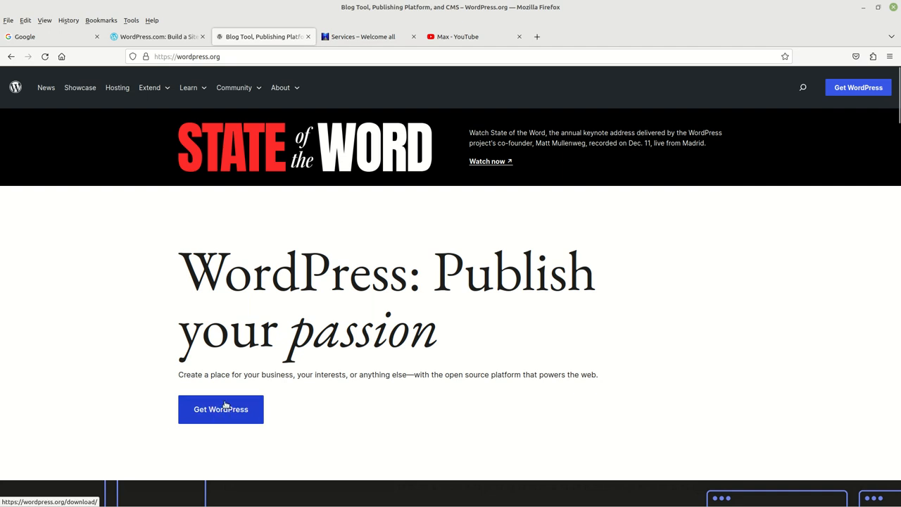
pyautogui.moveTo(290, 37)
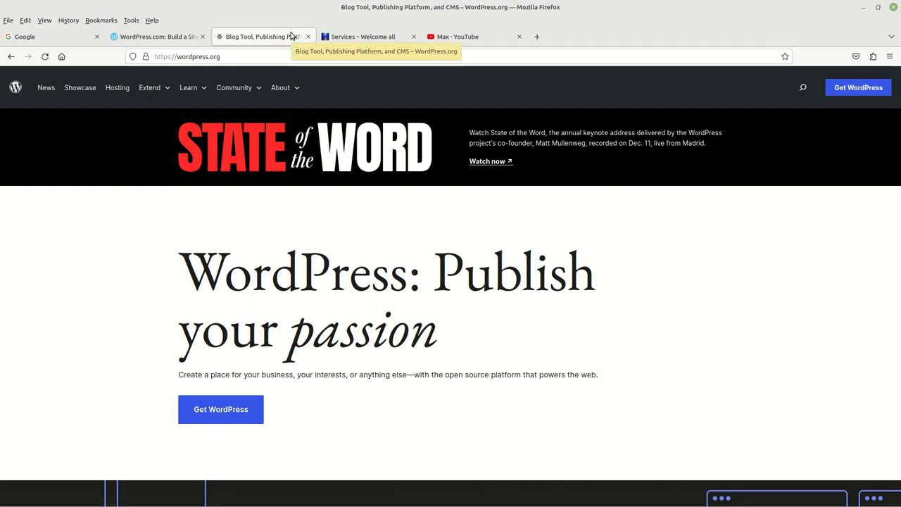
pyautogui.click(155, 36)
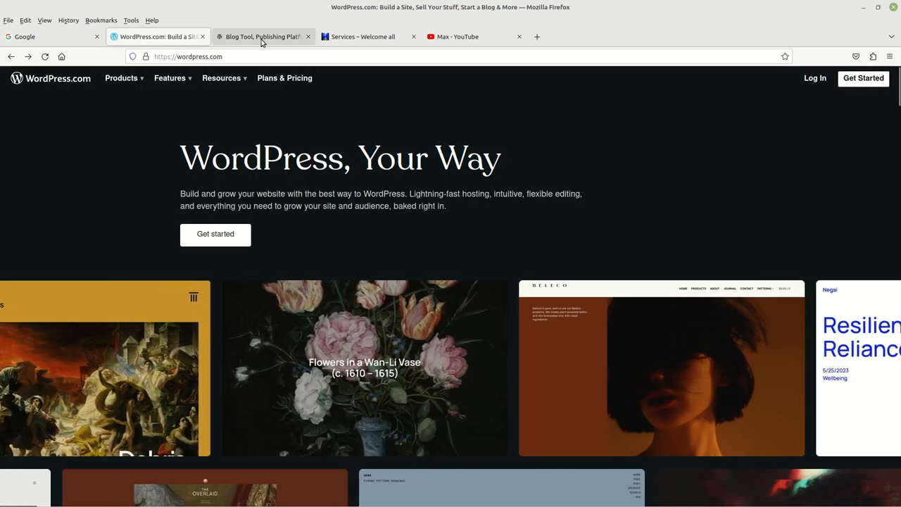
pyautogui.click(264, 37)
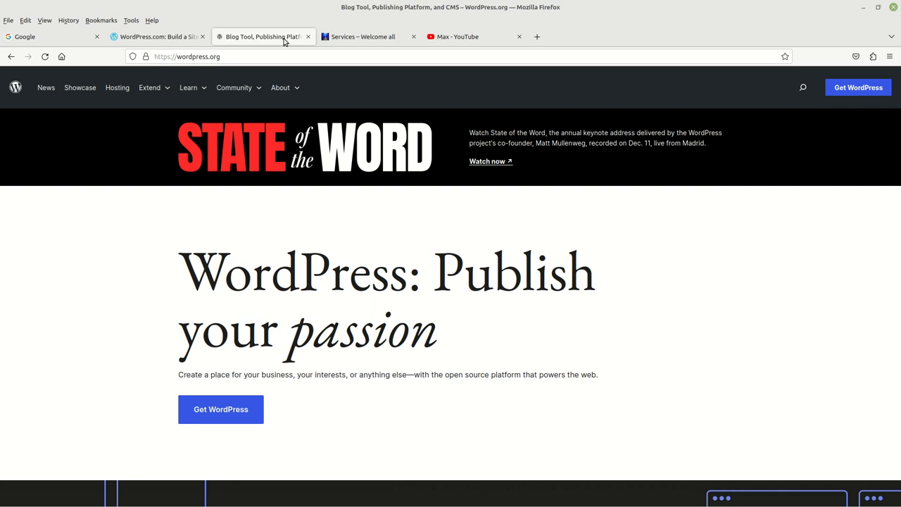
pyautogui.moveTo(285, 40)
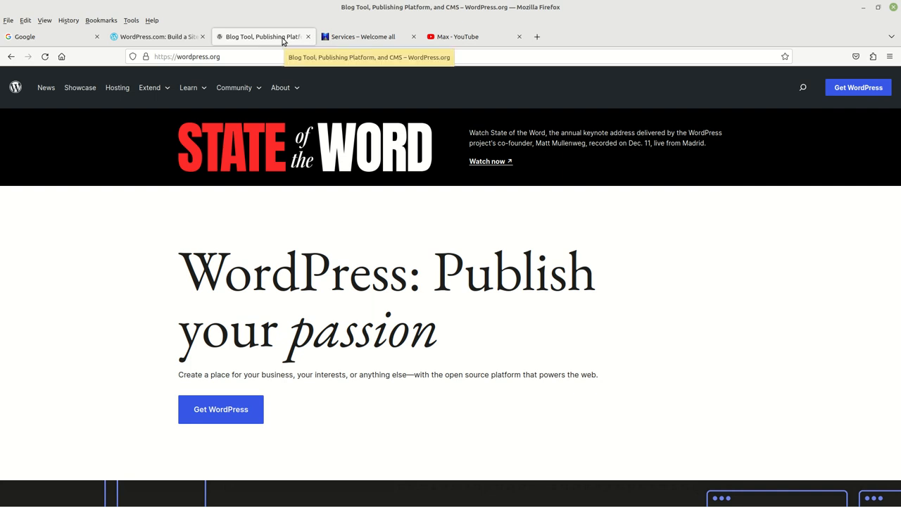
pyautogui.moveTo(338, 44)
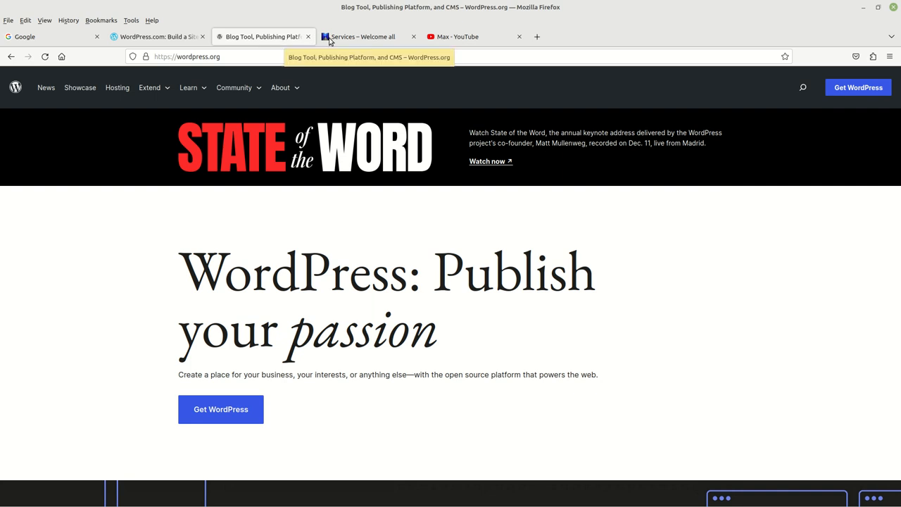
pyautogui.click(368, 36)
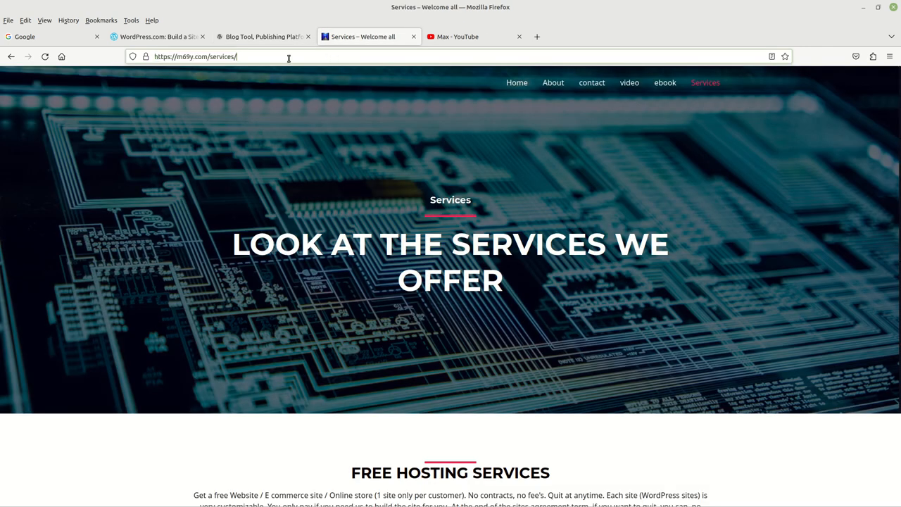
pyautogui.click(515, 82)
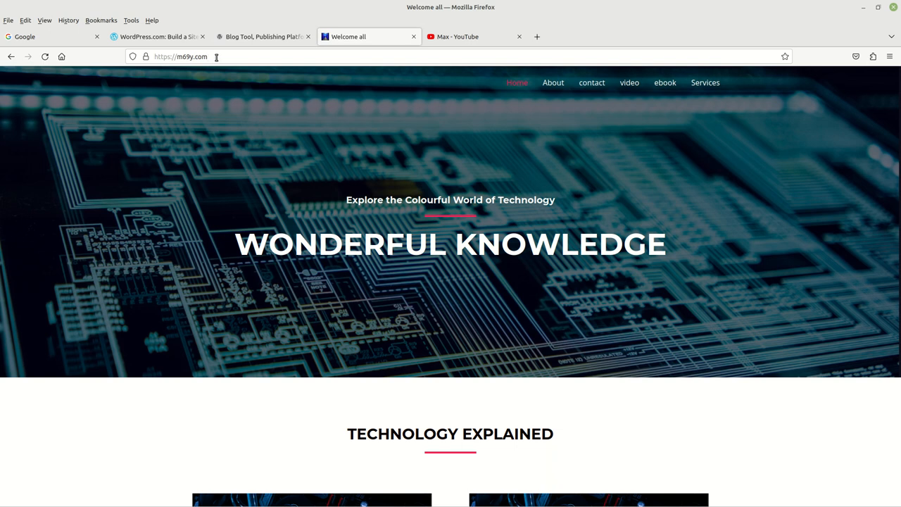
pyautogui.moveTo(193, 68)
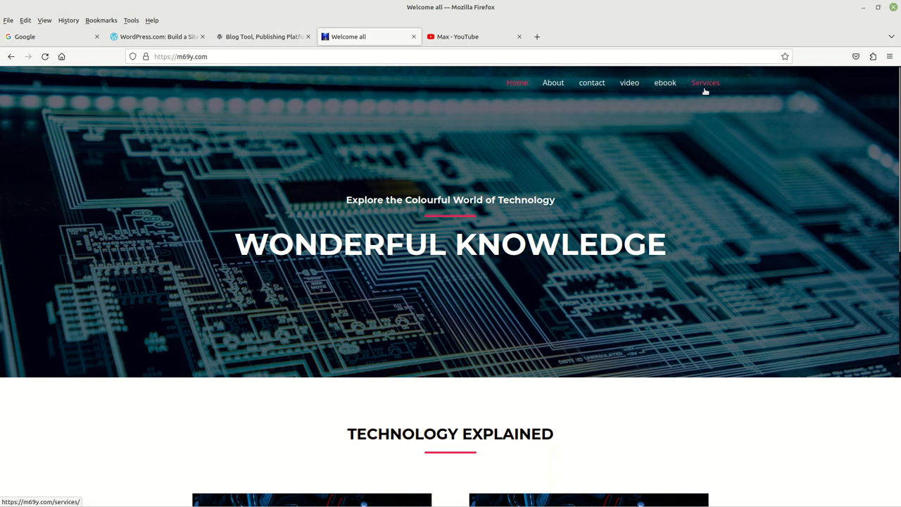
pyautogui.click(705, 81)
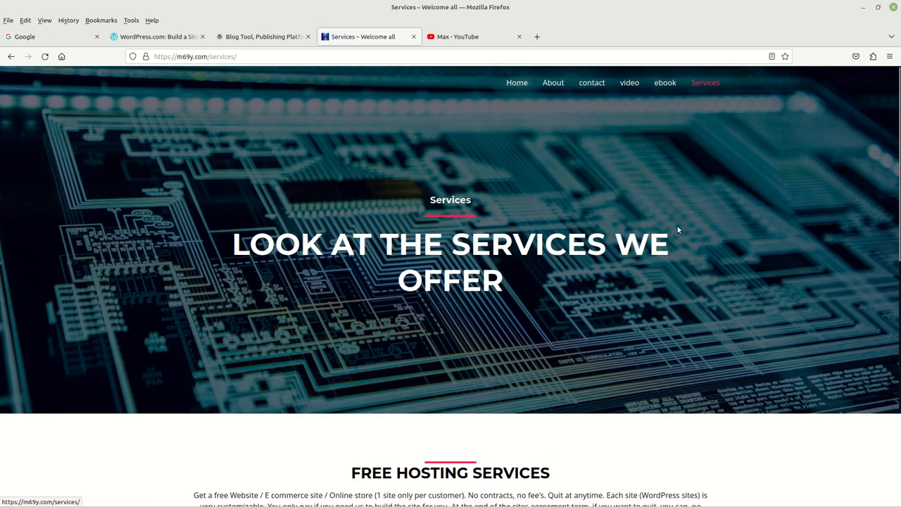
pyautogui.scroll(-3)
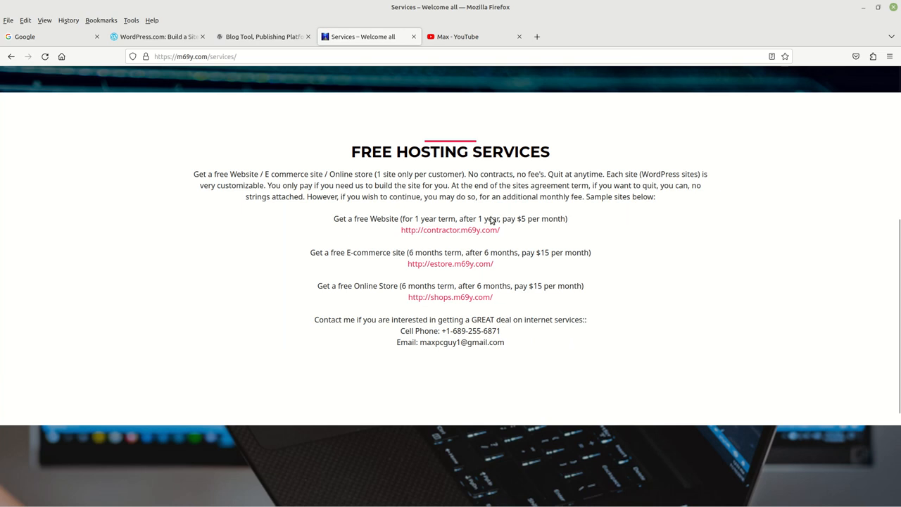
pyautogui.moveTo(612, 225)
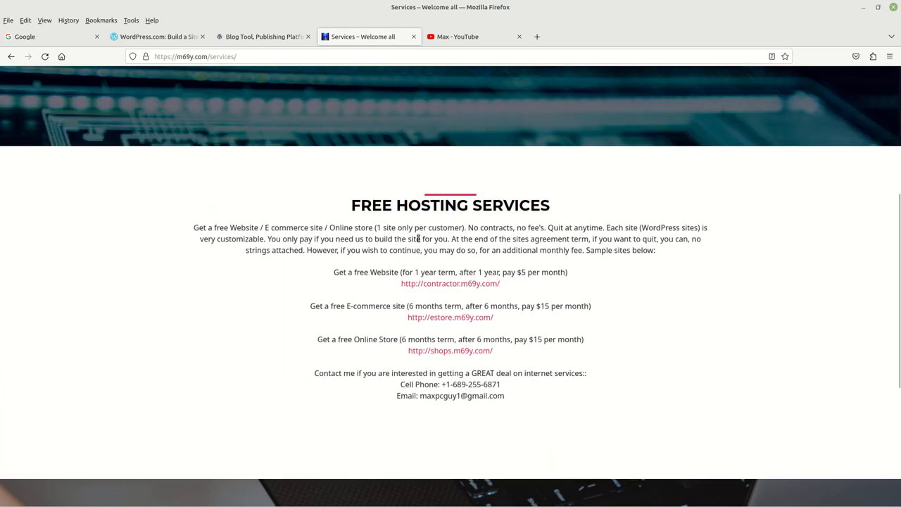
pyautogui.moveTo(365, 272); pyautogui.dragTo(456, 272)
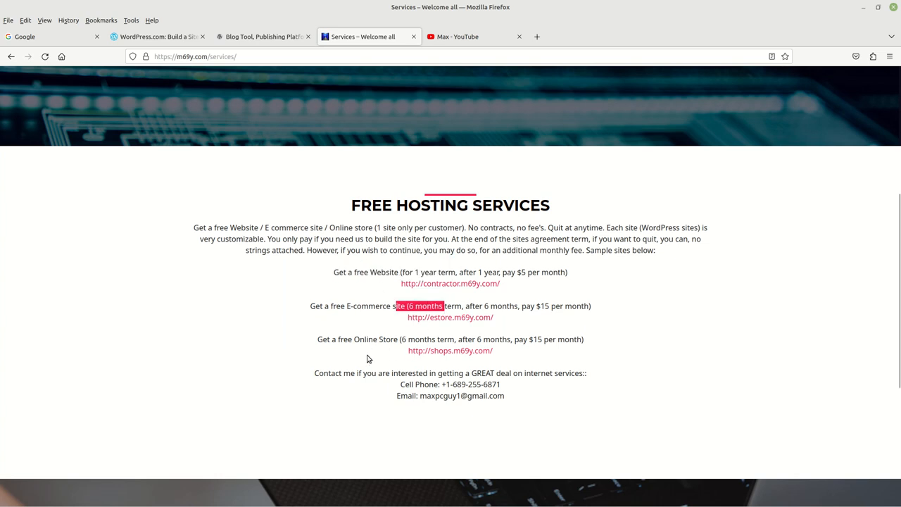
pyautogui.click(581, 295)
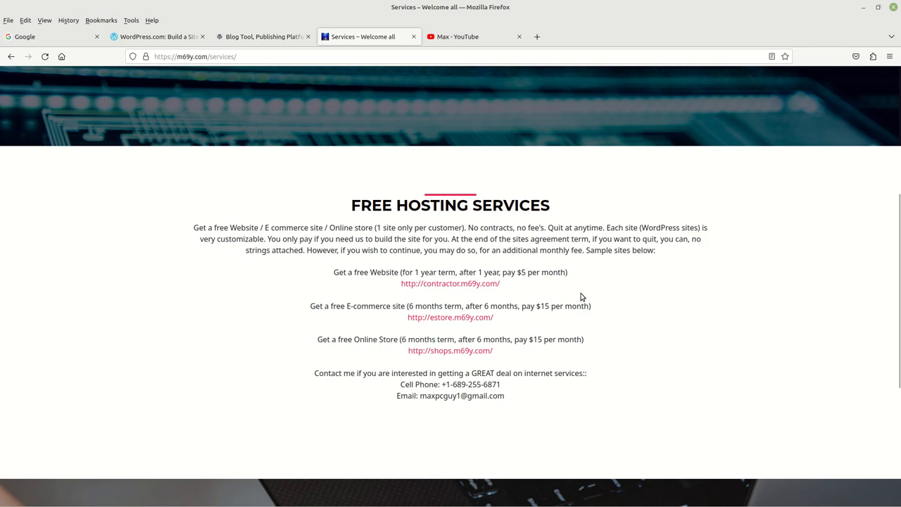
pyautogui.scroll(3)
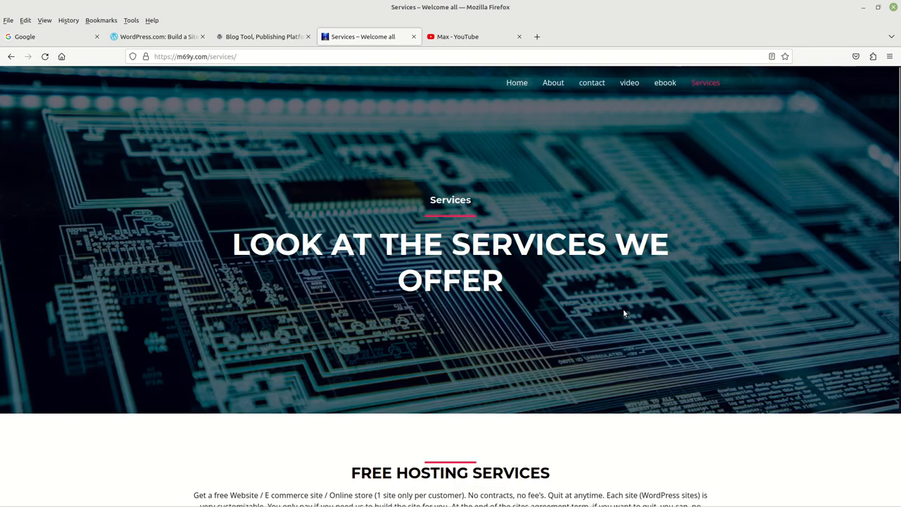
pyautogui.scroll(-3)
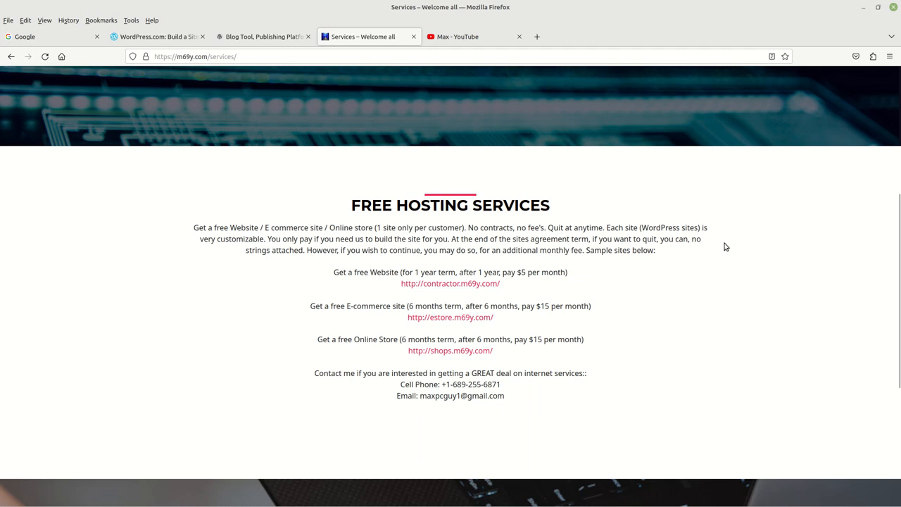
pyautogui.moveTo(456, 380)
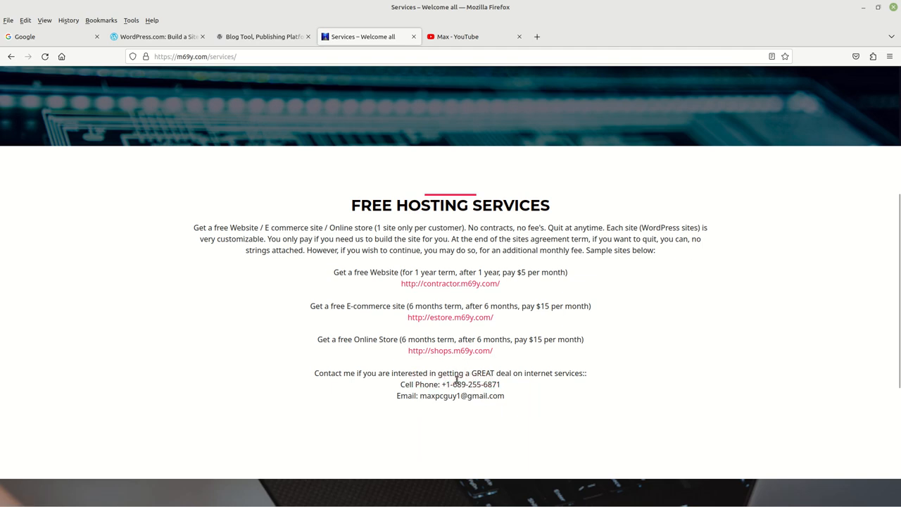
pyautogui.scroll(3)
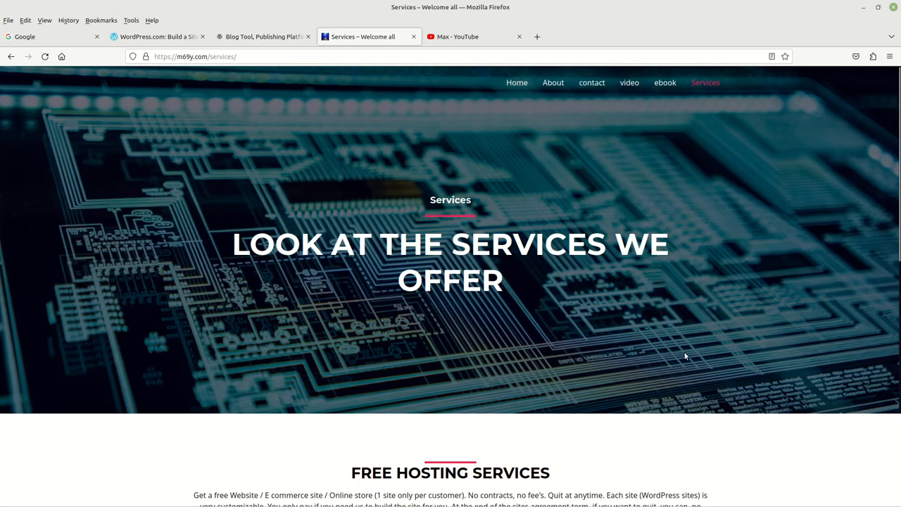
pyautogui.moveTo(552, 82)
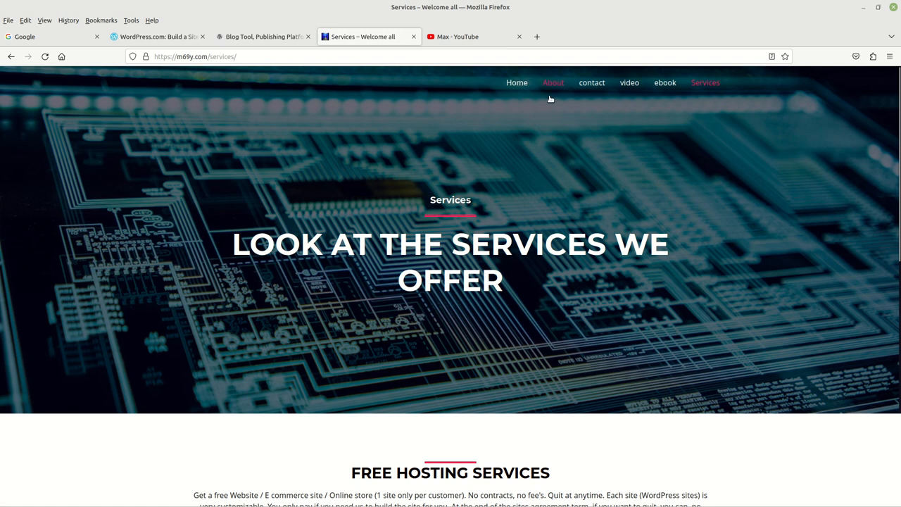
pyautogui.moveTo(459, 43)
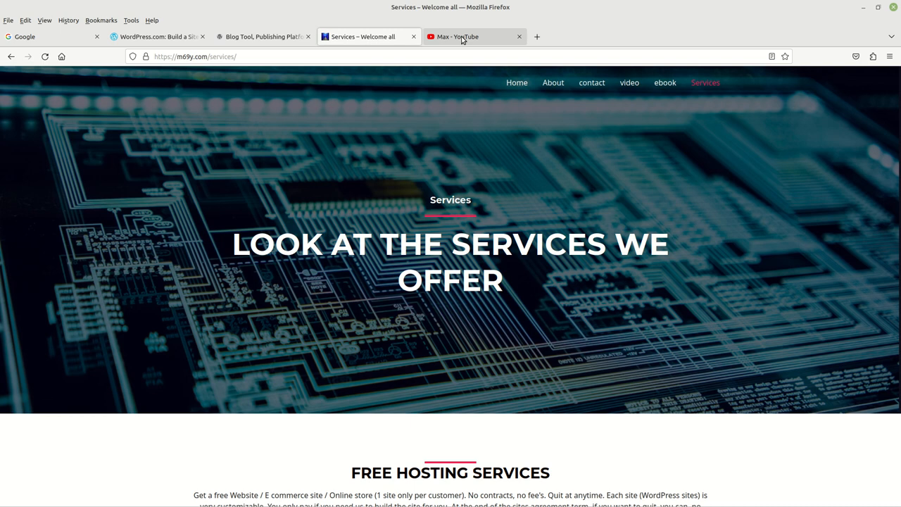
pyautogui.click(463, 37)
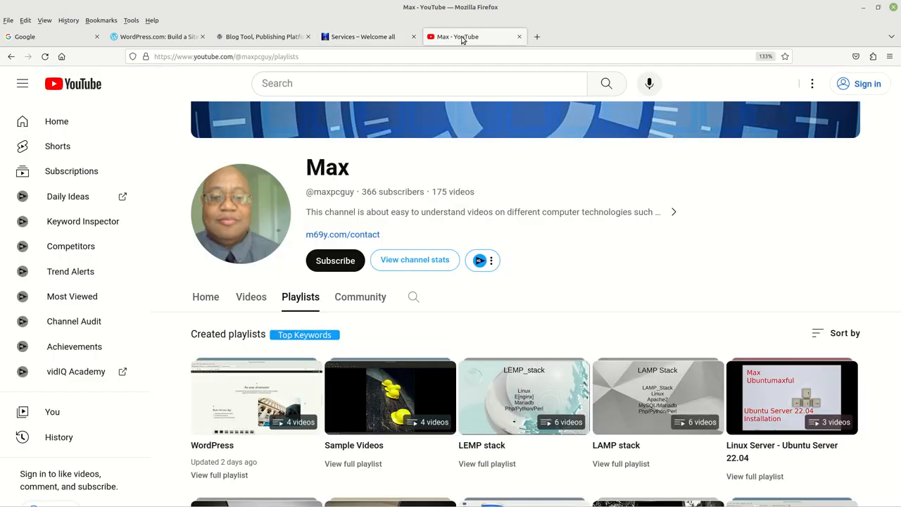
pyautogui.moveTo(339, 143)
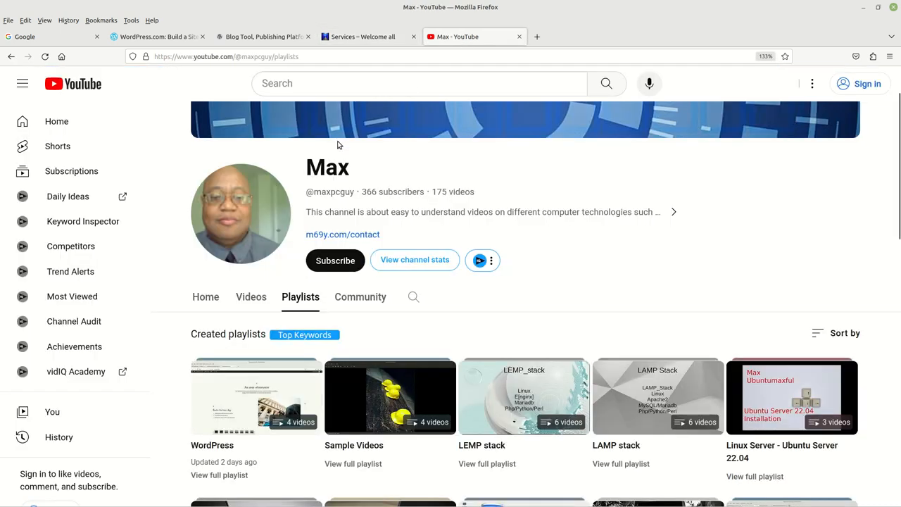
pyautogui.moveTo(362, 174)
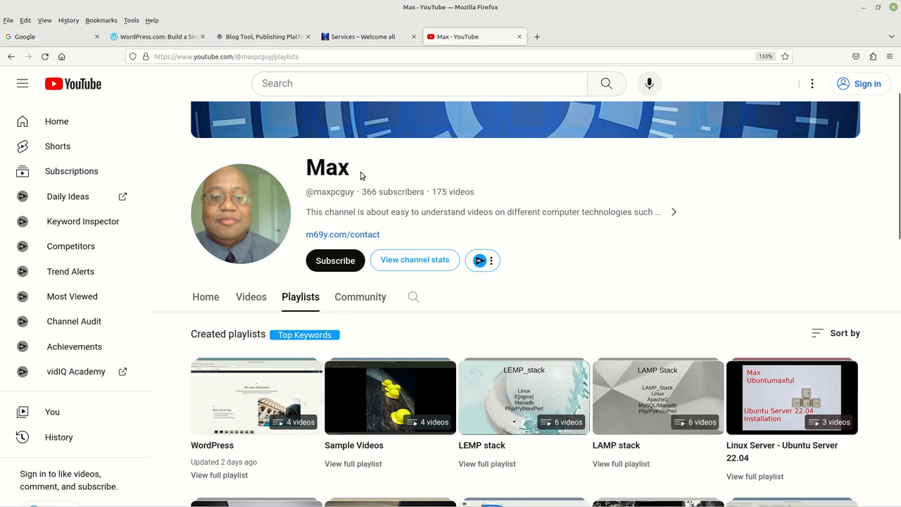
pyautogui.moveTo(330, 82)
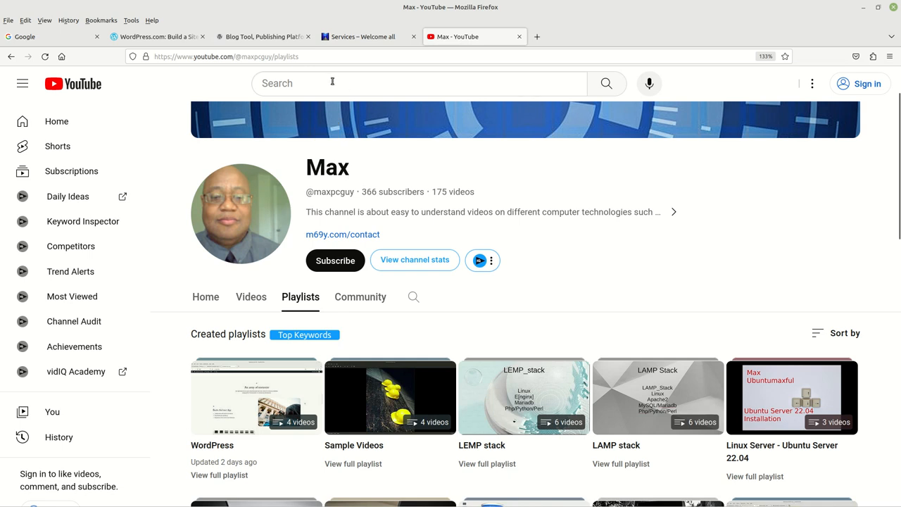
pyautogui.moveTo(402, 237)
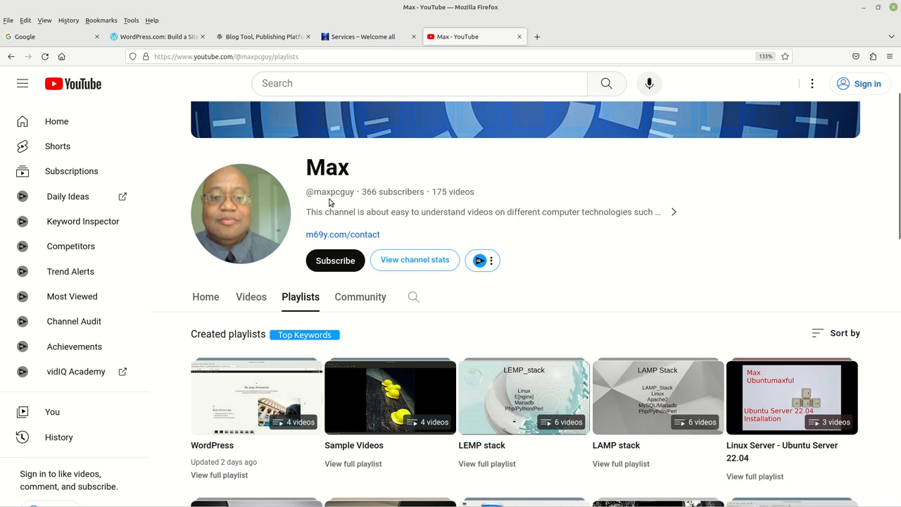
pyautogui.moveTo(313, 200)
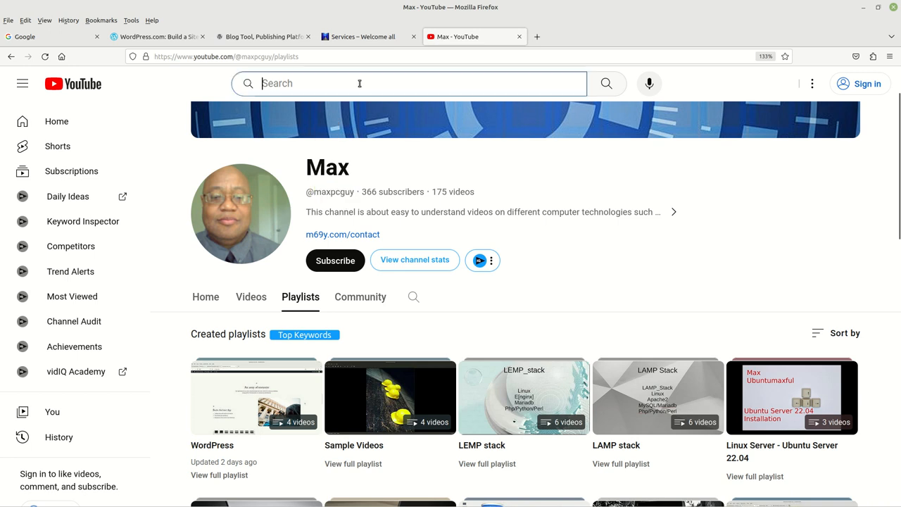
pyautogui.write('@')
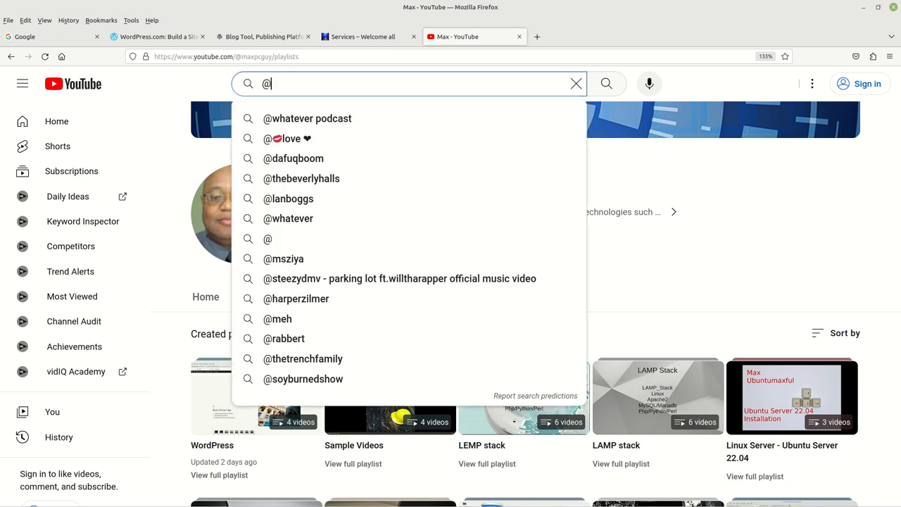
pyautogui.write('Yep Another Wordpress video for Beginners - part 5')
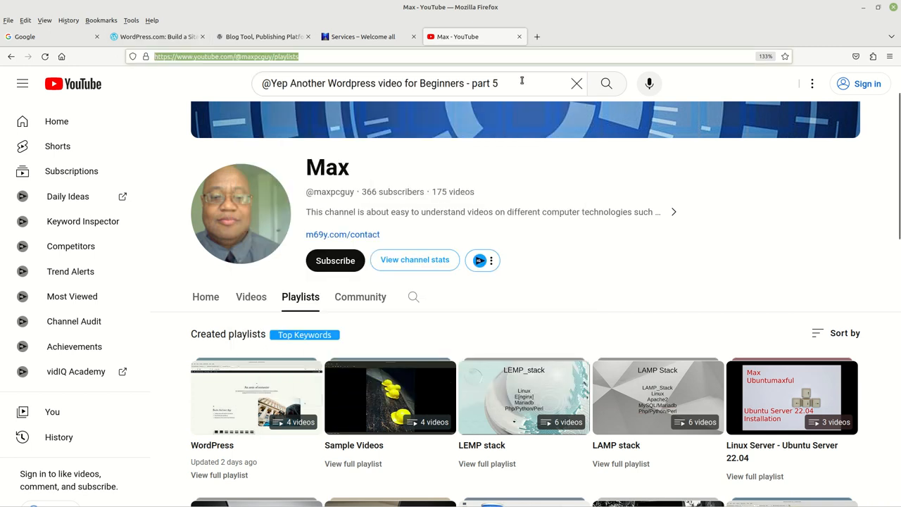
pyautogui.click(408, 83)
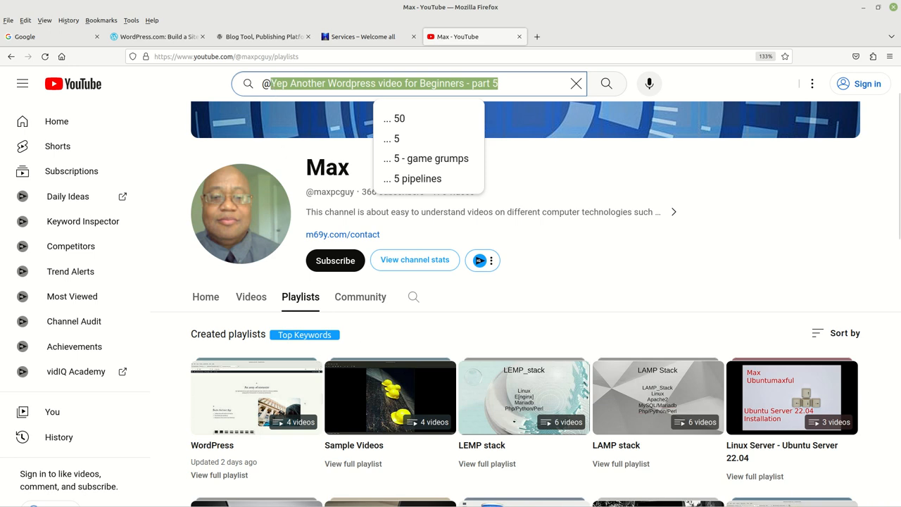
pyautogui.write('@maxpcguy')
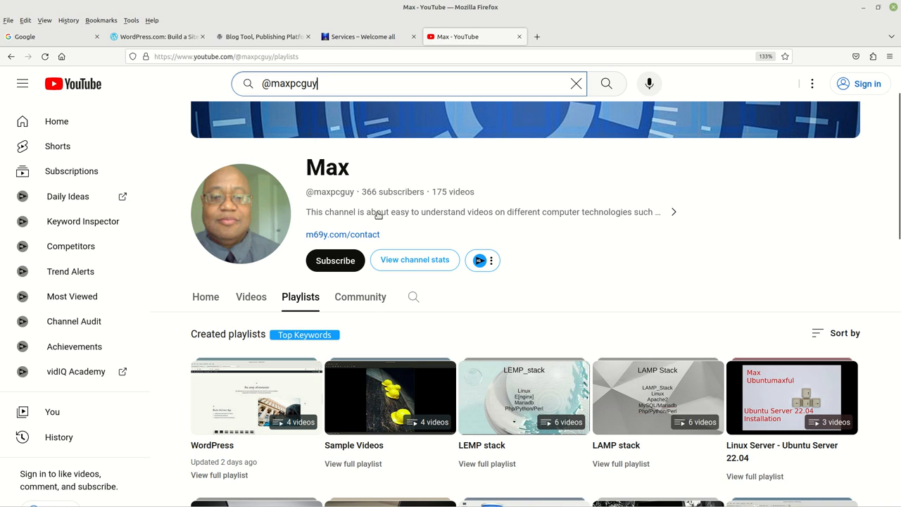
pyautogui.moveTo(555, 321)
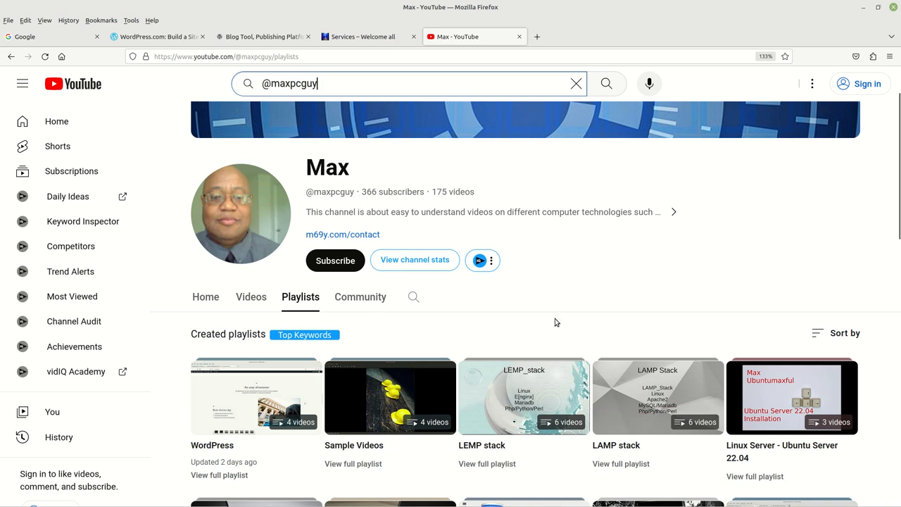
pyautogui.moveTo(772, 252)
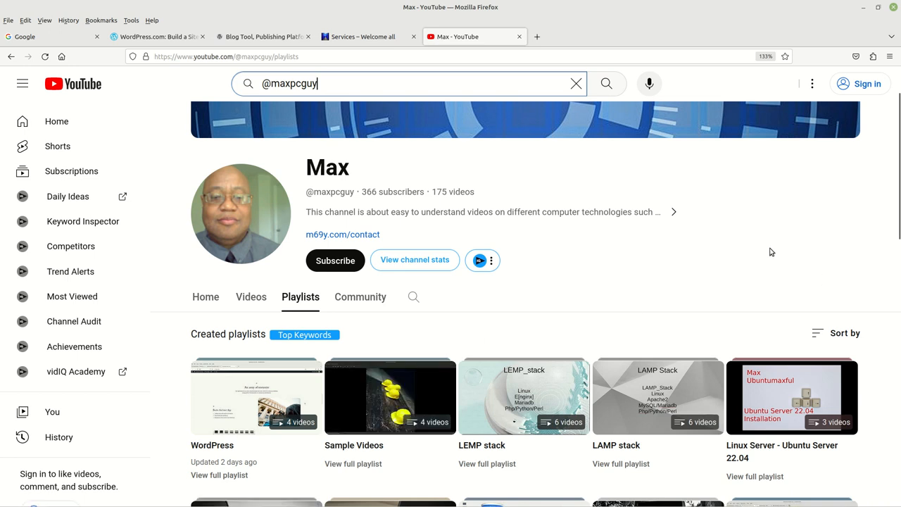
pyautogui.moveTo(715, 277)
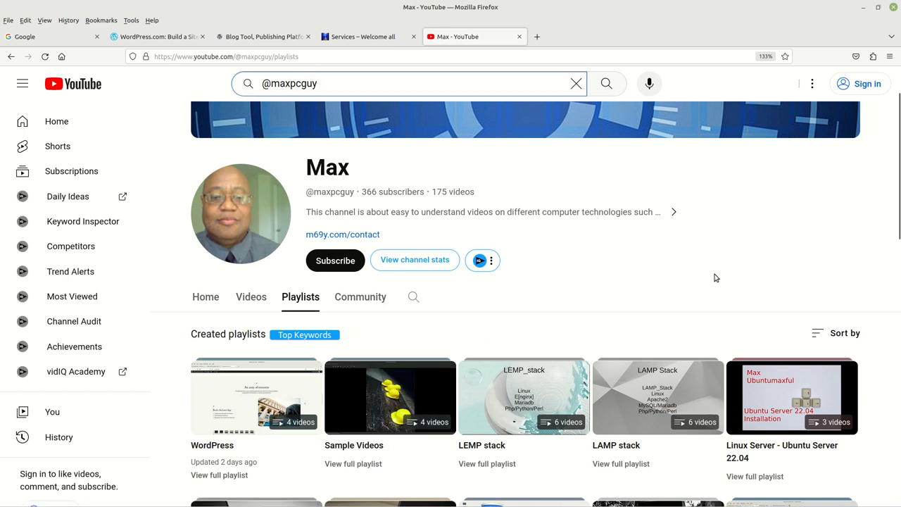
pyautogui.moveTo(256, 397)
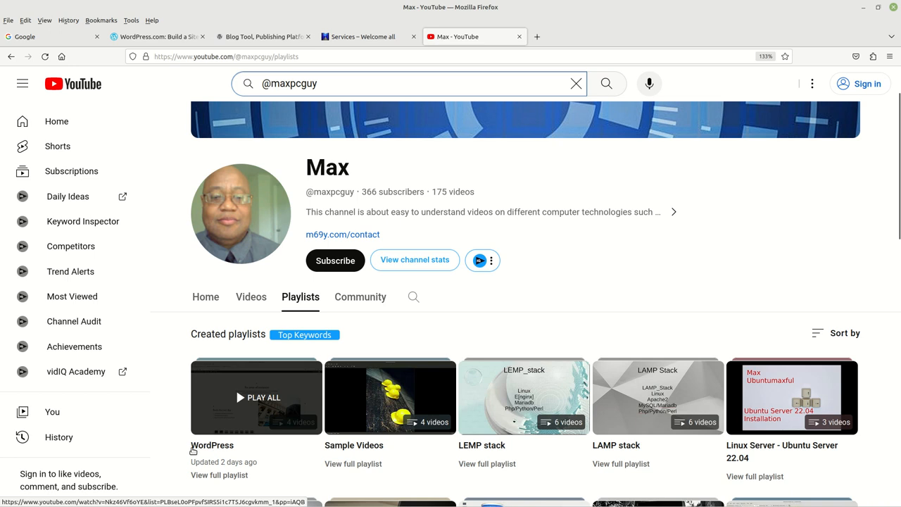